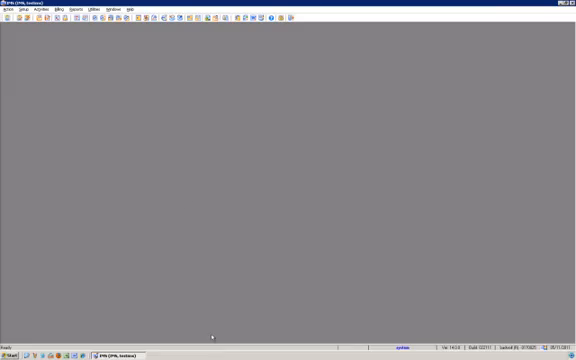
mouse_move(187, 198)
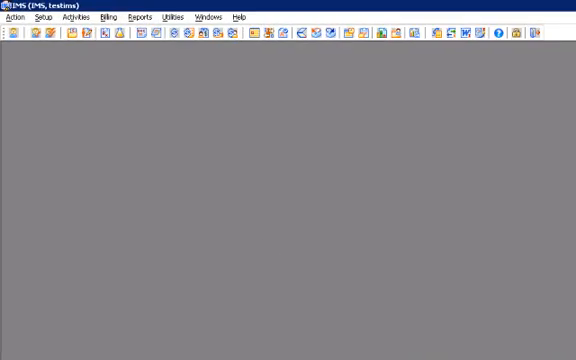
mouse_move(221, 39)
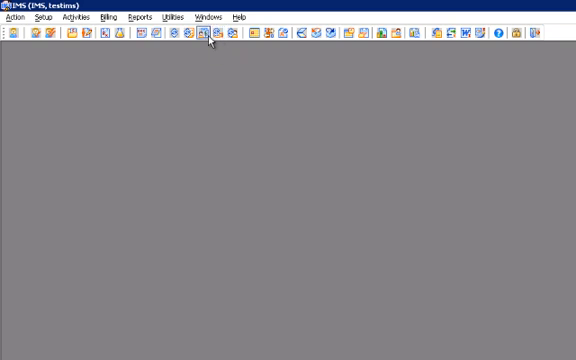
Open the Patient Ledger and search for the Meditab test patient 'medi'
click(203, 40)
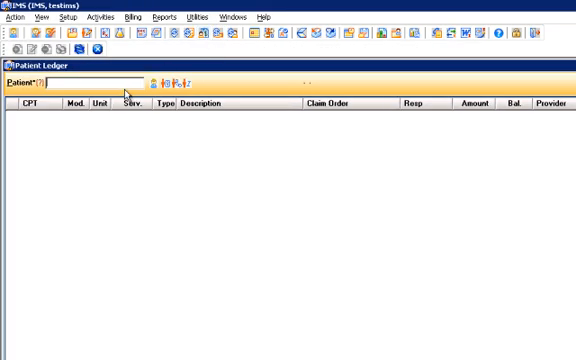
text(medi)
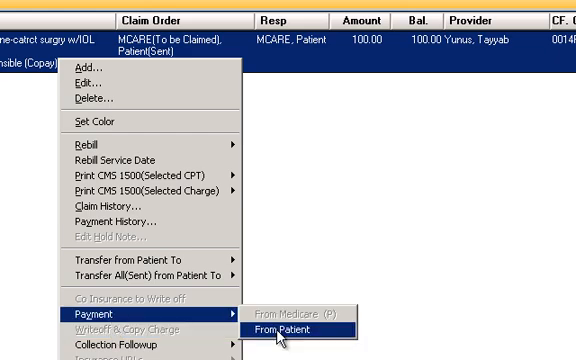
Save a 20.00 patient check payment from CHASE, check number 123456
click(296, 326)
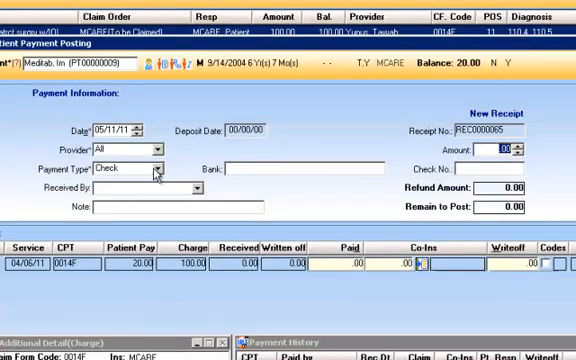
click(157, 167)
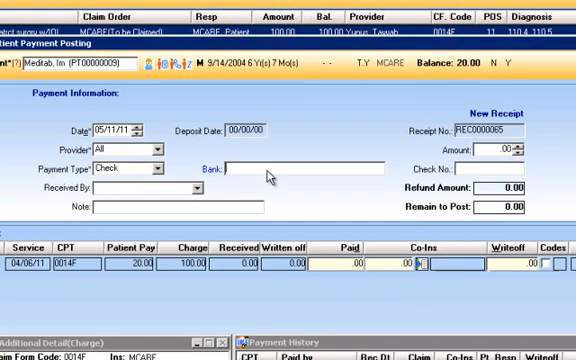
text(CHASE)
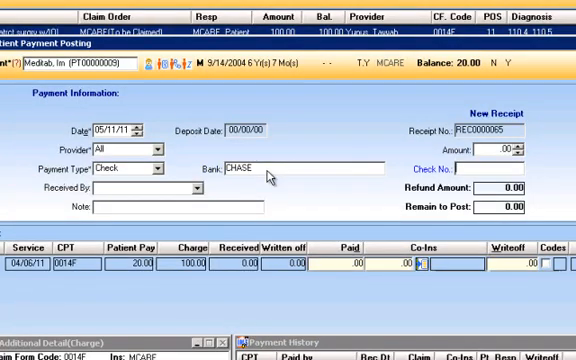
text(123456)
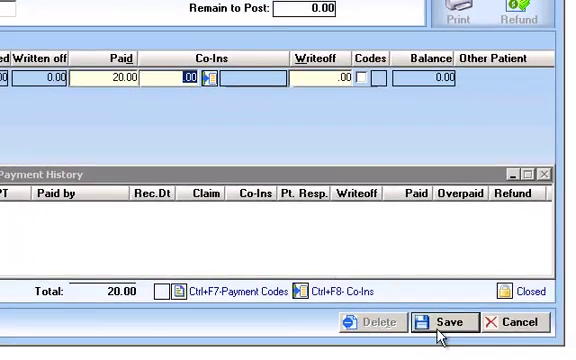
click(449, 321)
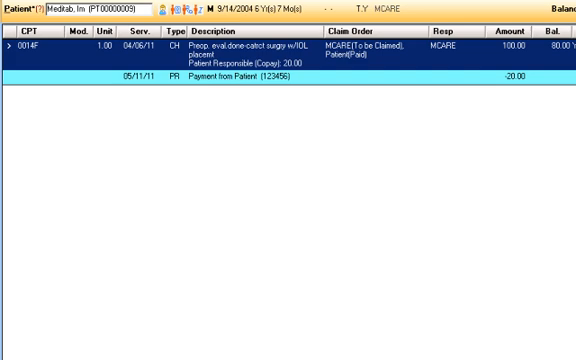
Open Billing Patient Payment Posting and look up the patient 'med'
click(127, 19)
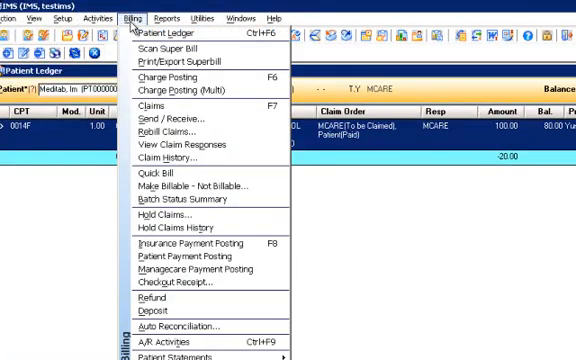
mouse_move(190, 258)
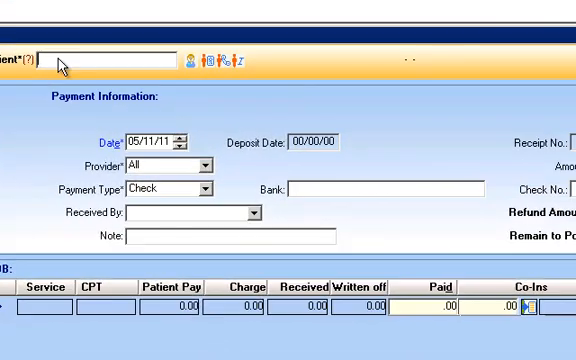
text(med)
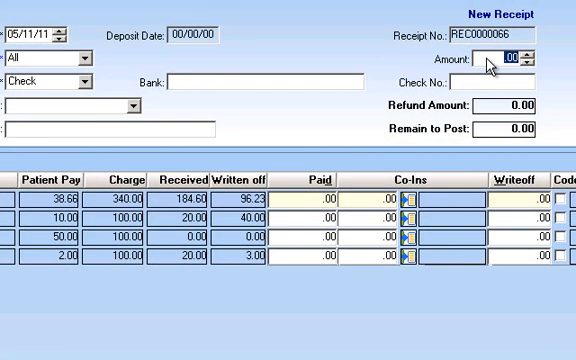
Enter amount 100.66, choose Received By, bank CHASE, and office 00001
click(520, 57)
text(100.66)
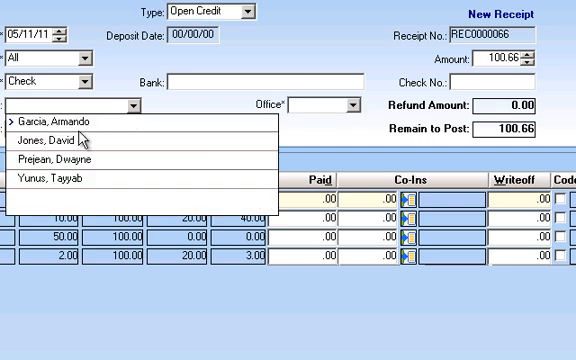
click(60, 124)
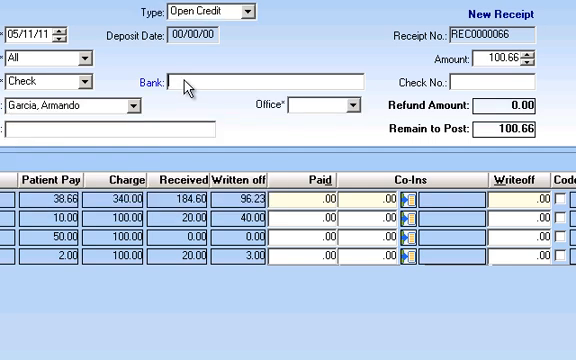
text(CHASE)
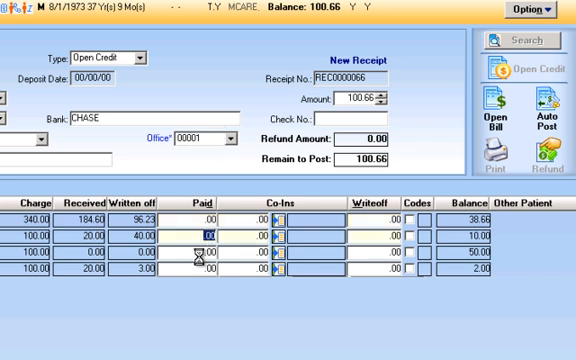
click(193, 269)
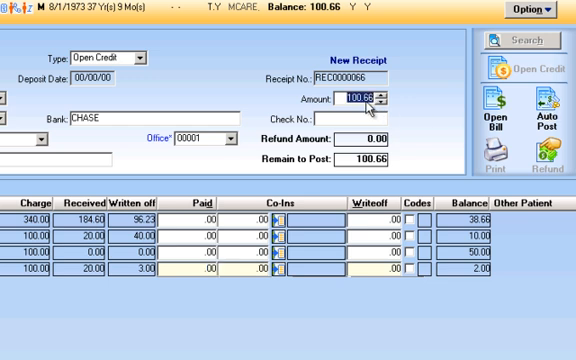
mouse_move(530, 100)
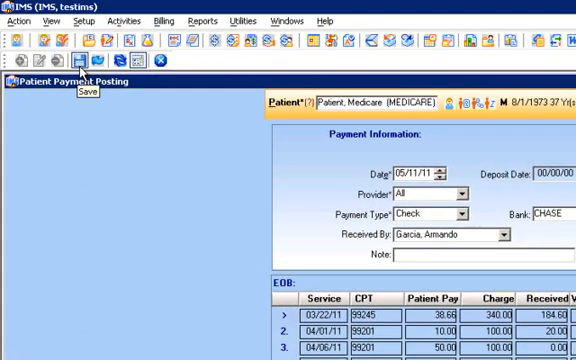
Save the 100.66 Chase check receipt from the Patient Payment Posting toolbar
click(77, 56)
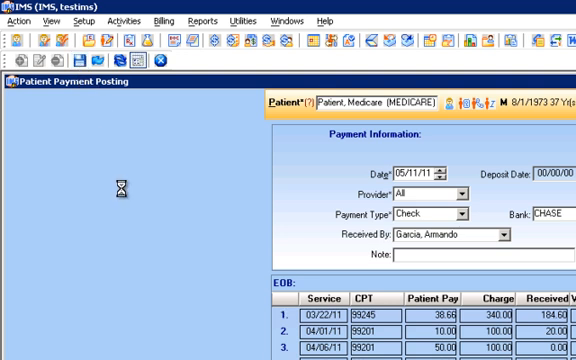